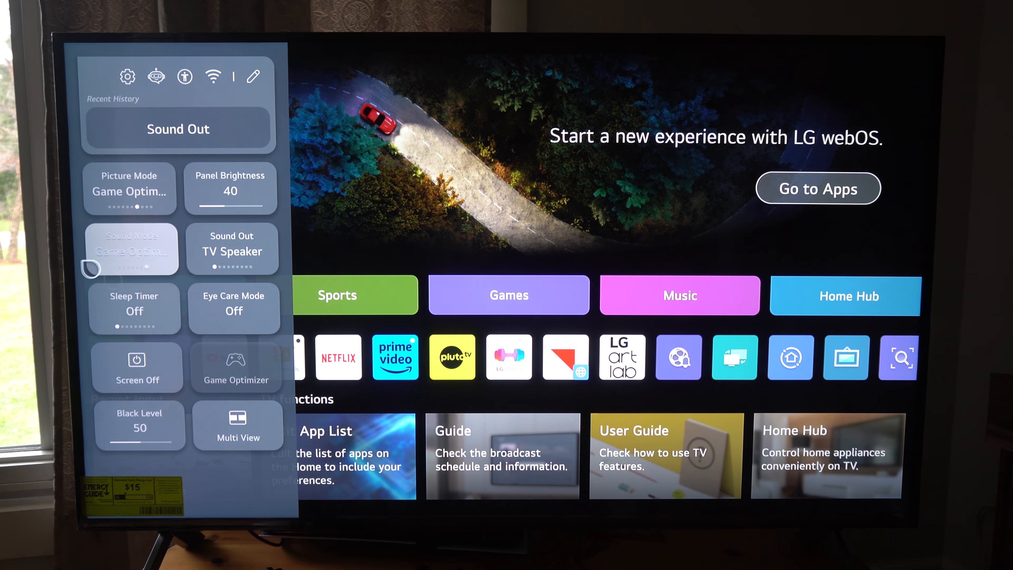
Go into the Wi-Fi Connection settings from the Quick Settings panel
left_click(213, 76)
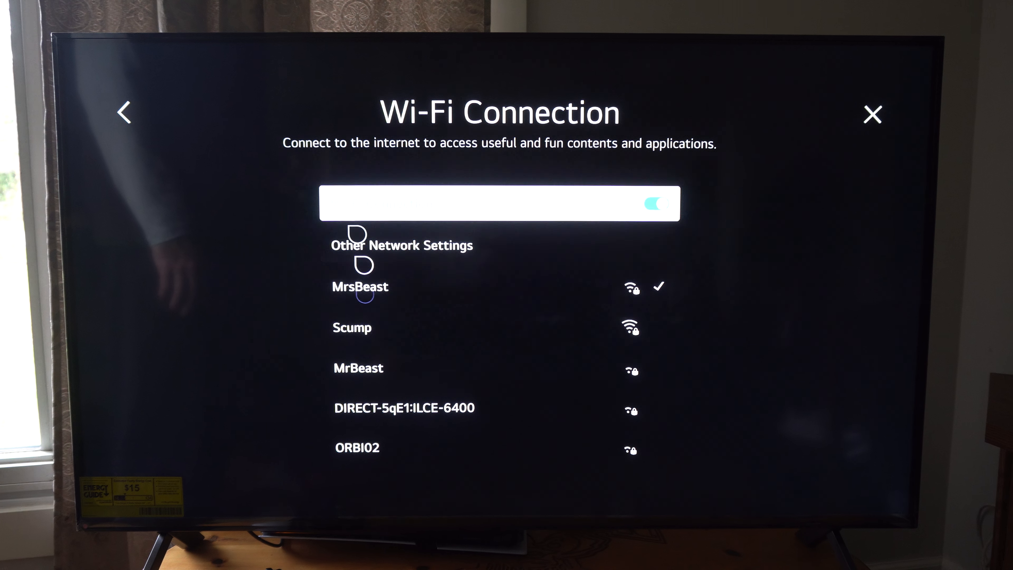
Select the wireless network from the list so the TV connects to it
left_click(123, 113)
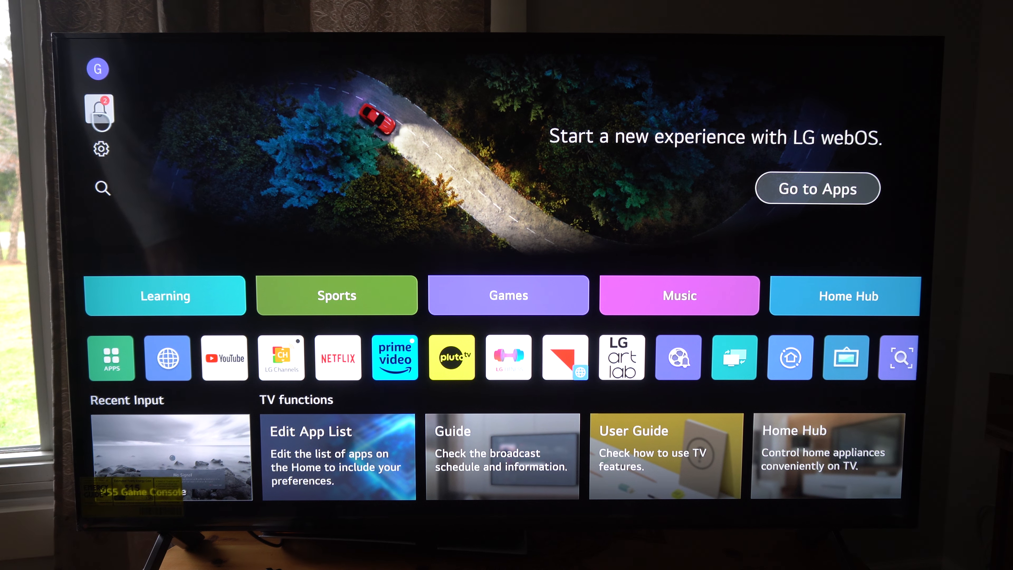
Check and dismiss the Notifications list, then bring up the Search screen from Home
left_click(99, 112)
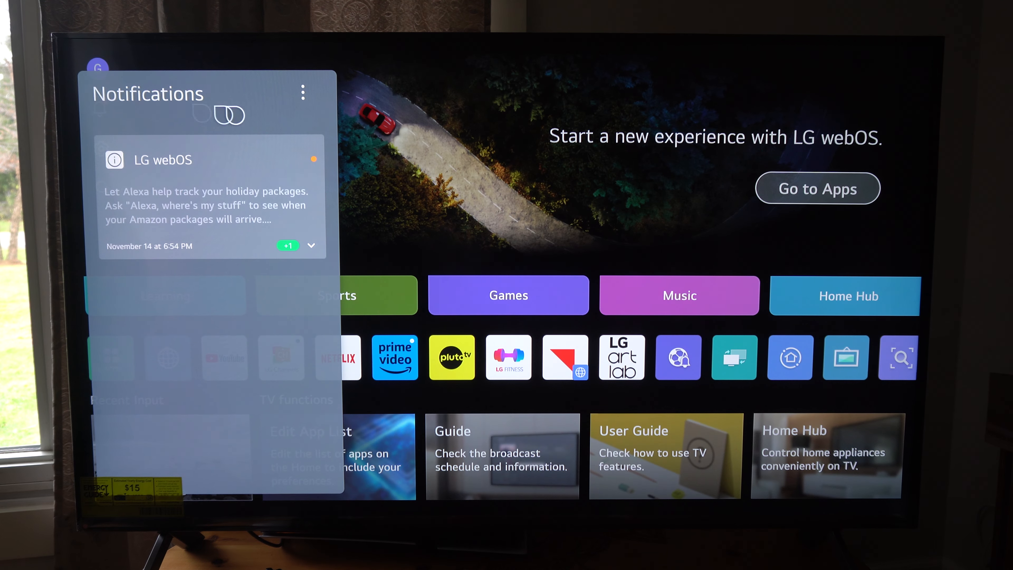
left_click(98, 107)
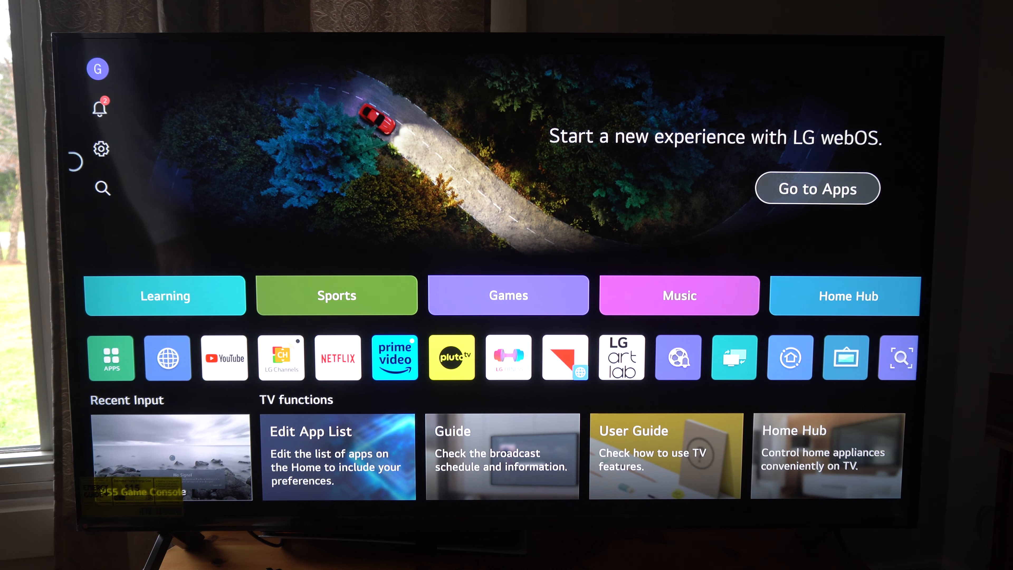
left_click(102, 188)
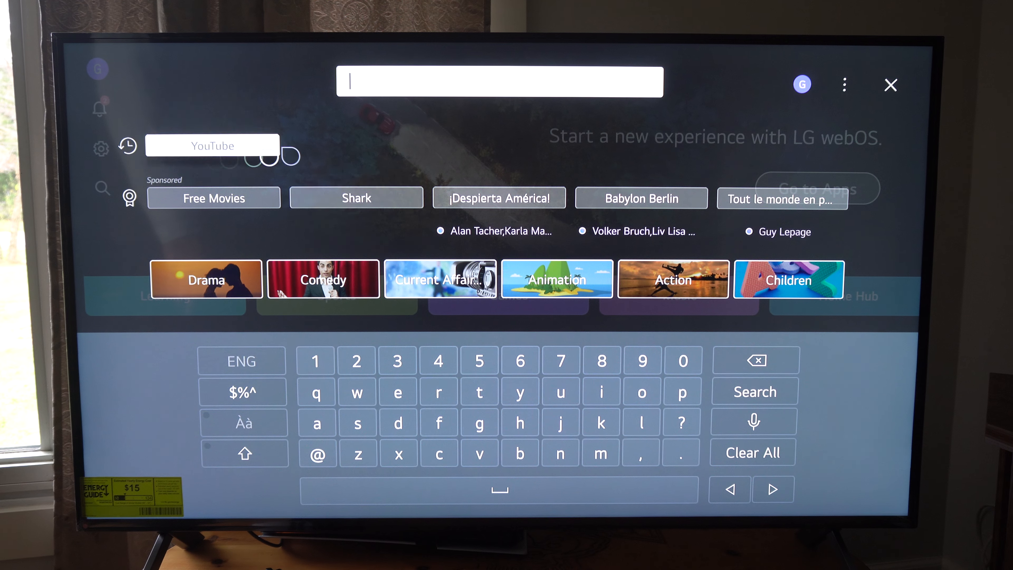